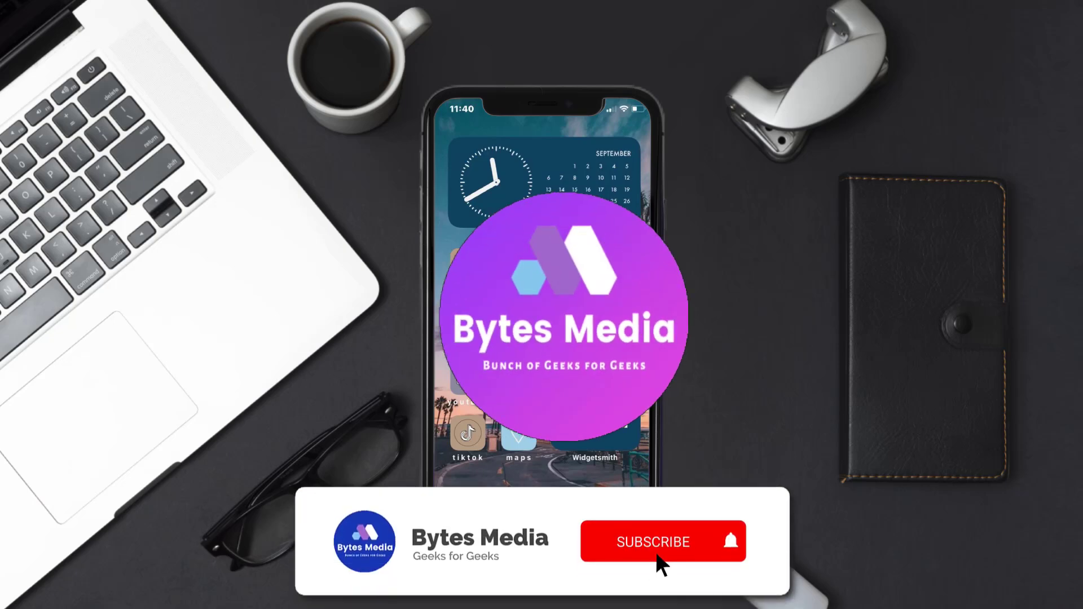
Launch the App Store from the iPhone home screen to its Today page.
left_click(653, 542)
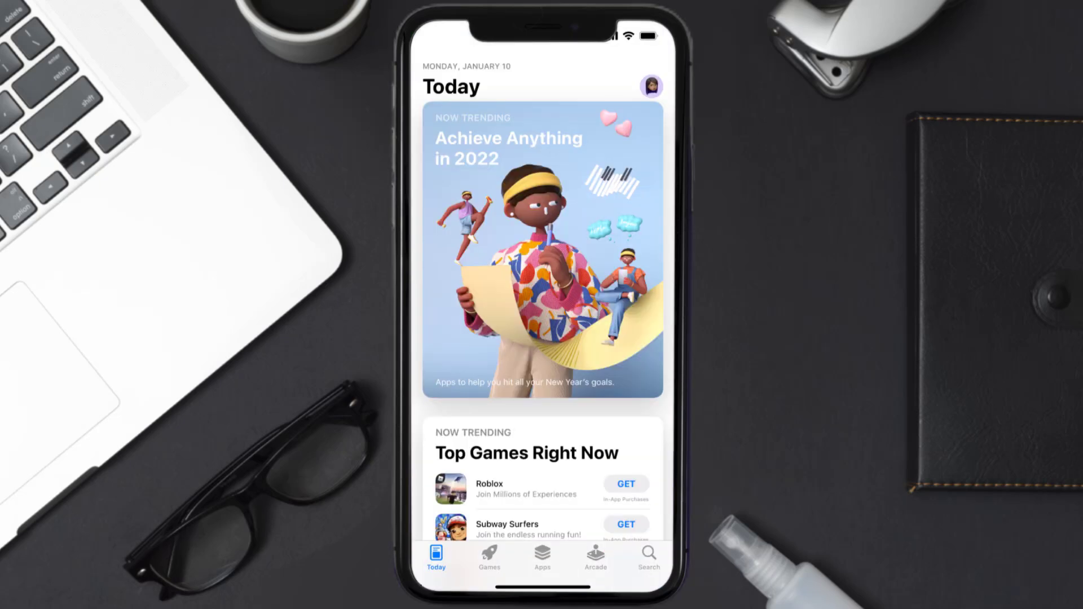
Search 'just dance controller app' and start the Just Dance Controller update.
left_click(646, 556)
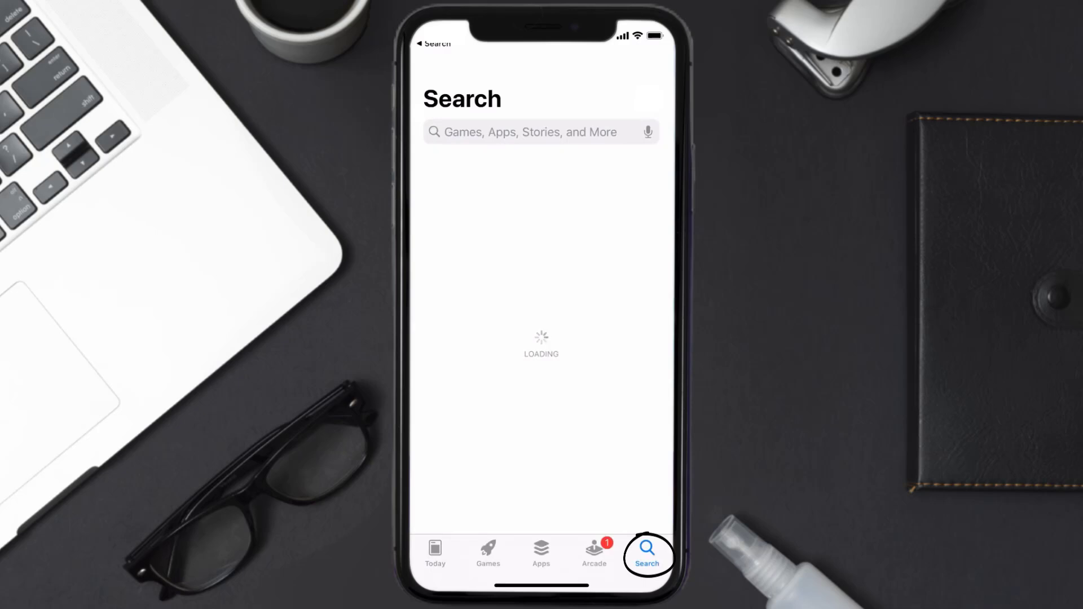
type("just dance controller app")
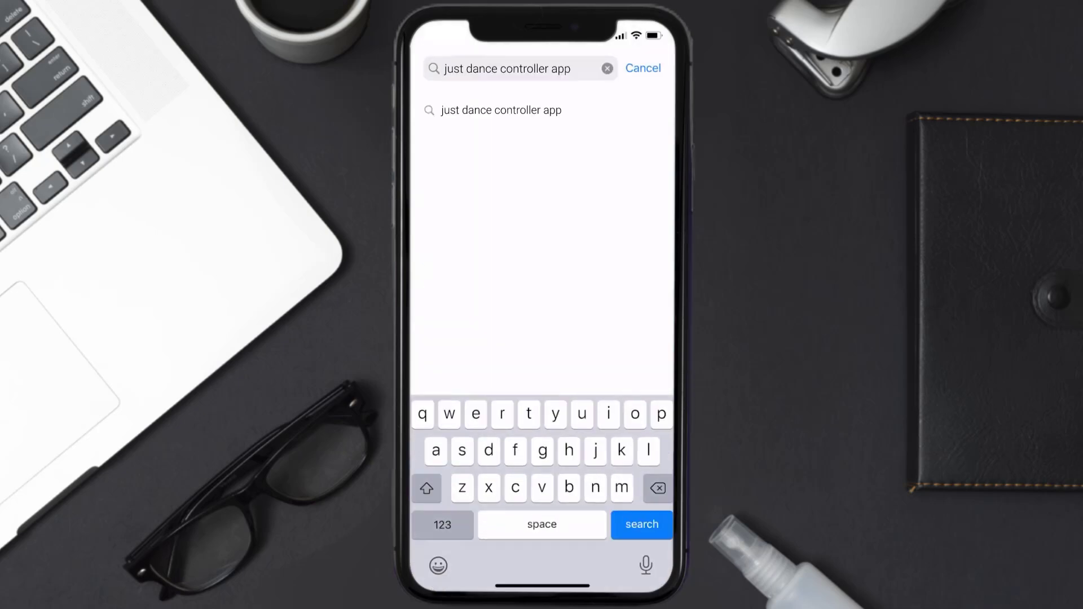
left_click(641, 524)
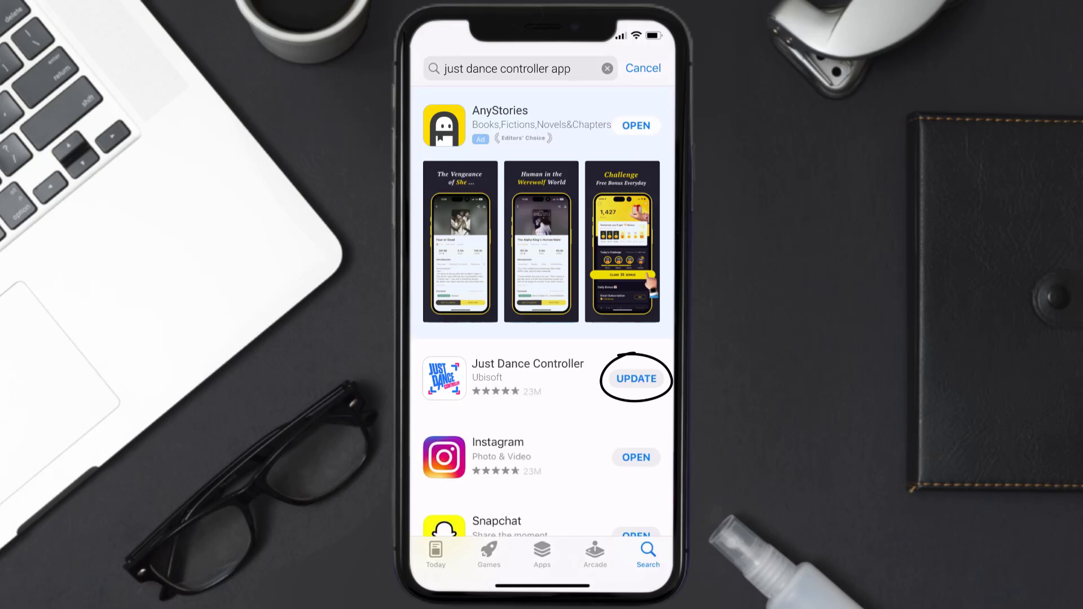
left_click(634, 379)
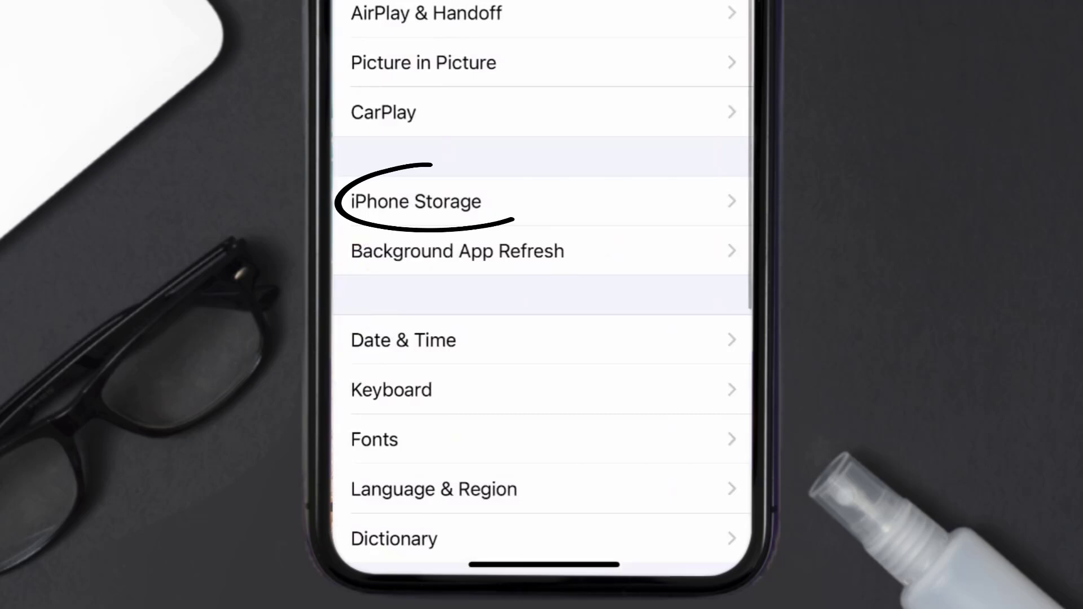
Open iPhone Storage and select Just Dance Controller to view its app size and data.
left_click(415, 201)
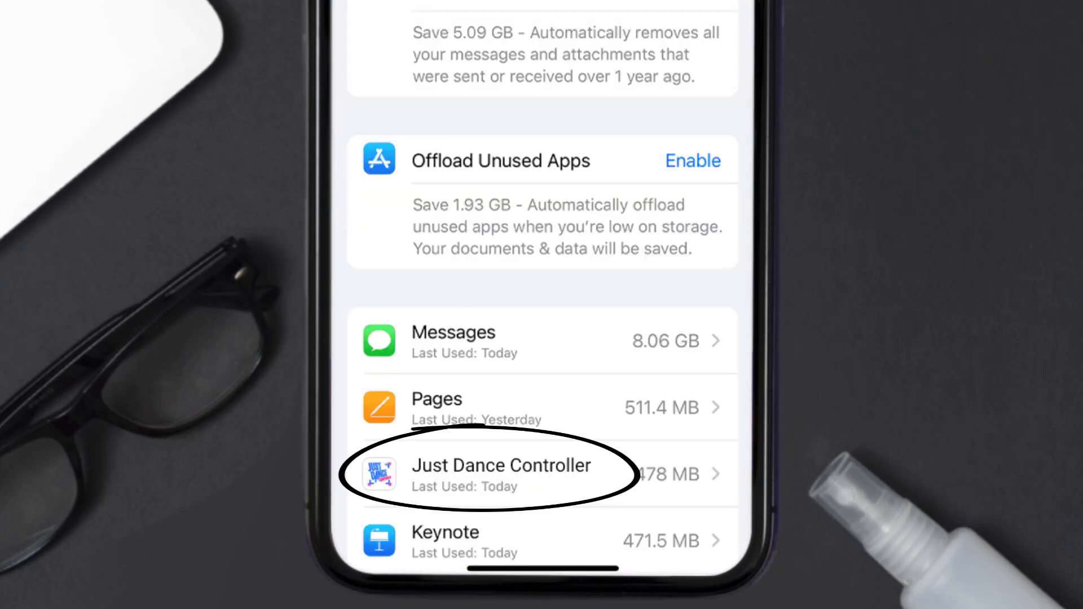
left_click(502, 474)
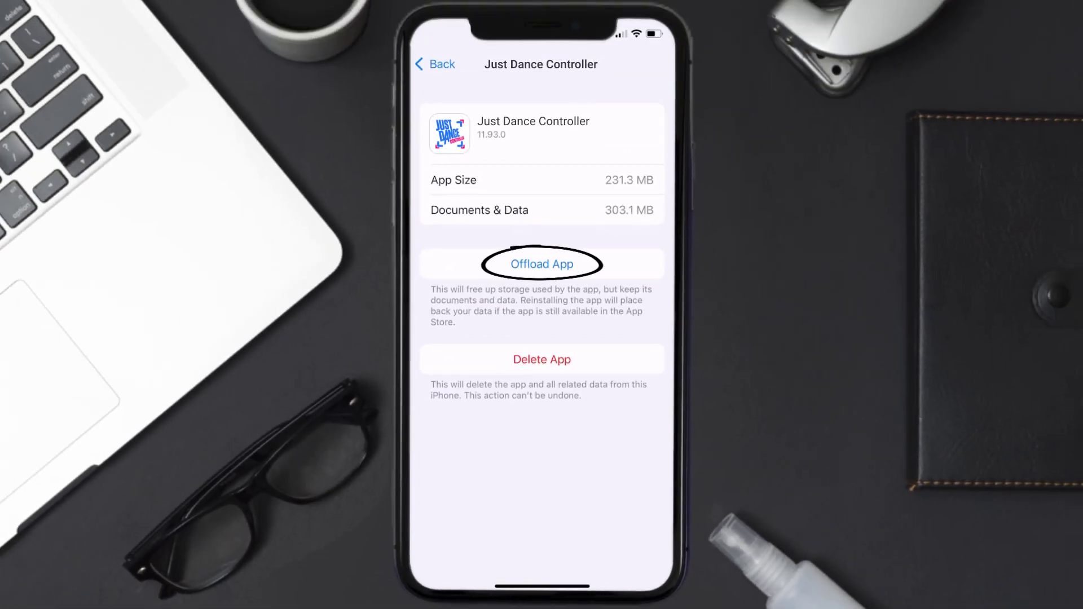
Offload Just Dance Controller keeping its data, then reinstall it.
left_click(542, 264)
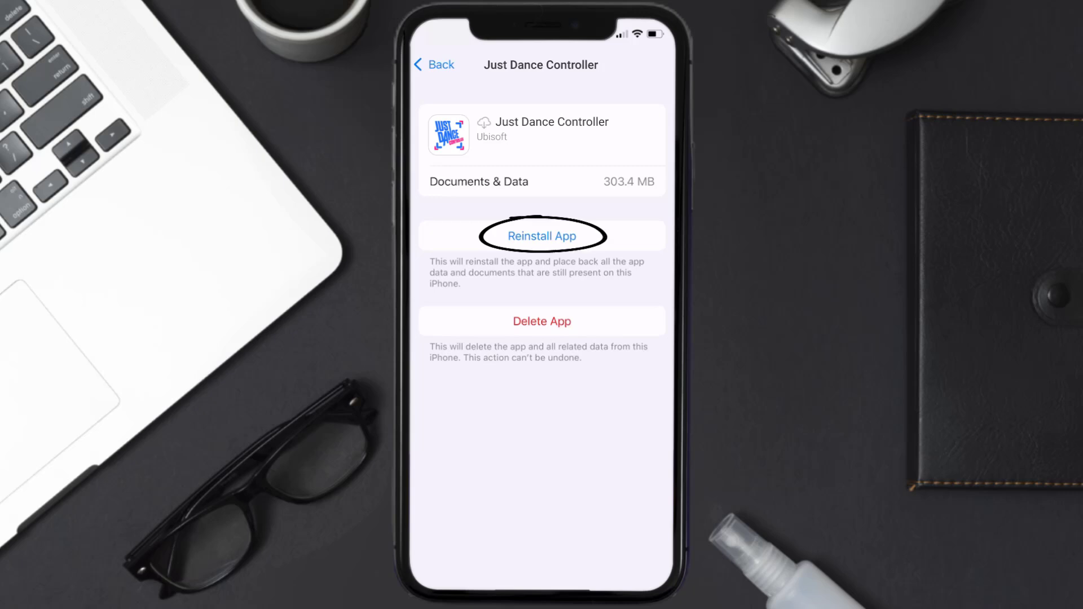
left_click(542, 236)
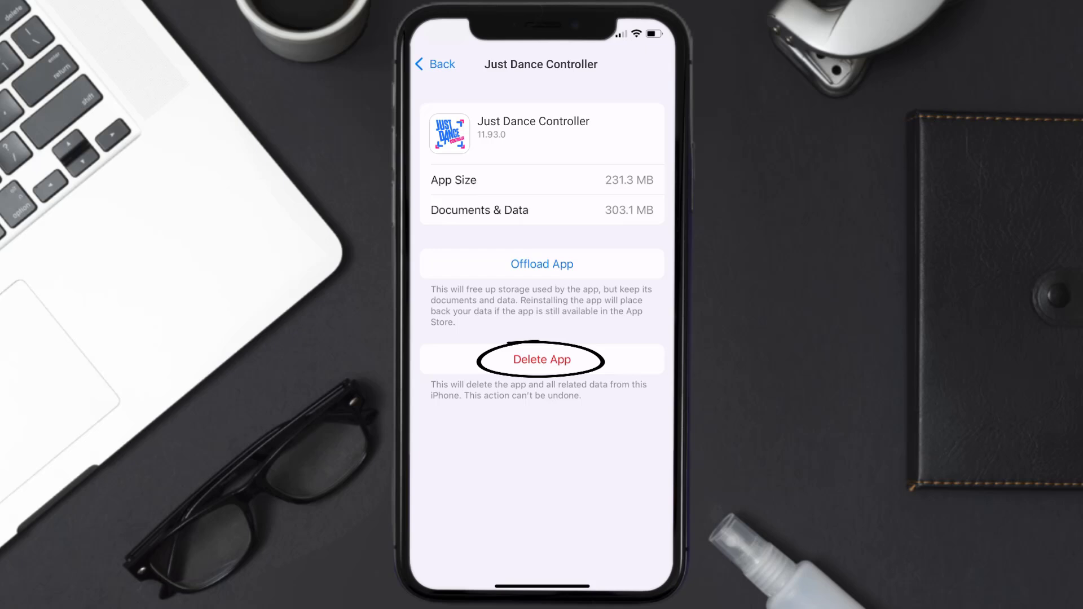
Delete Just Dance Controller and all its data from its storage page.
left_click(542, 359)
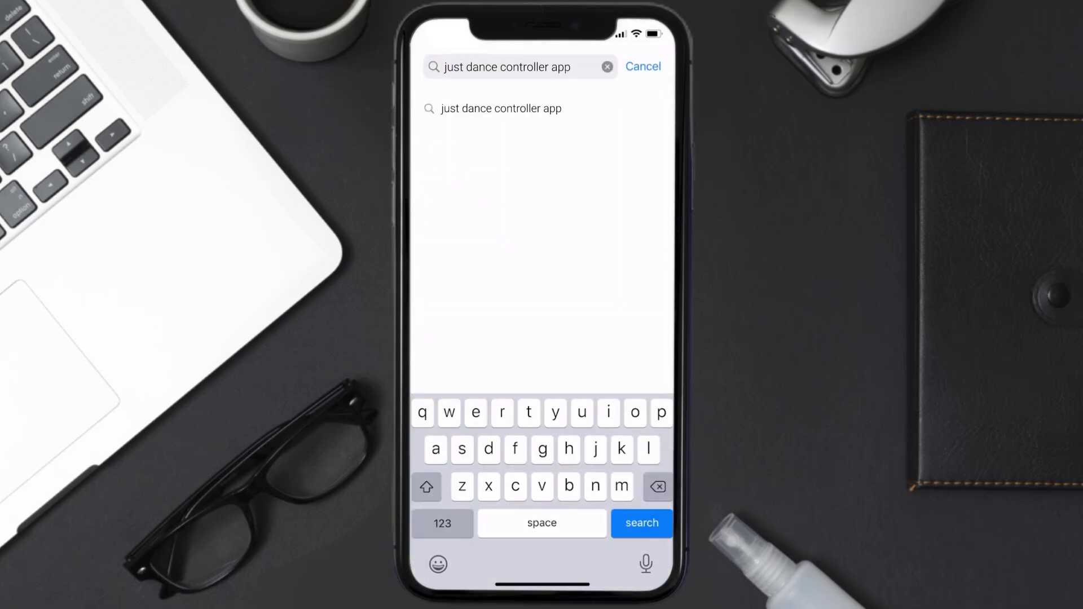
Rerun the 'just dance controller app' search and download Just Dance Controller again.
left_click(641, 523)
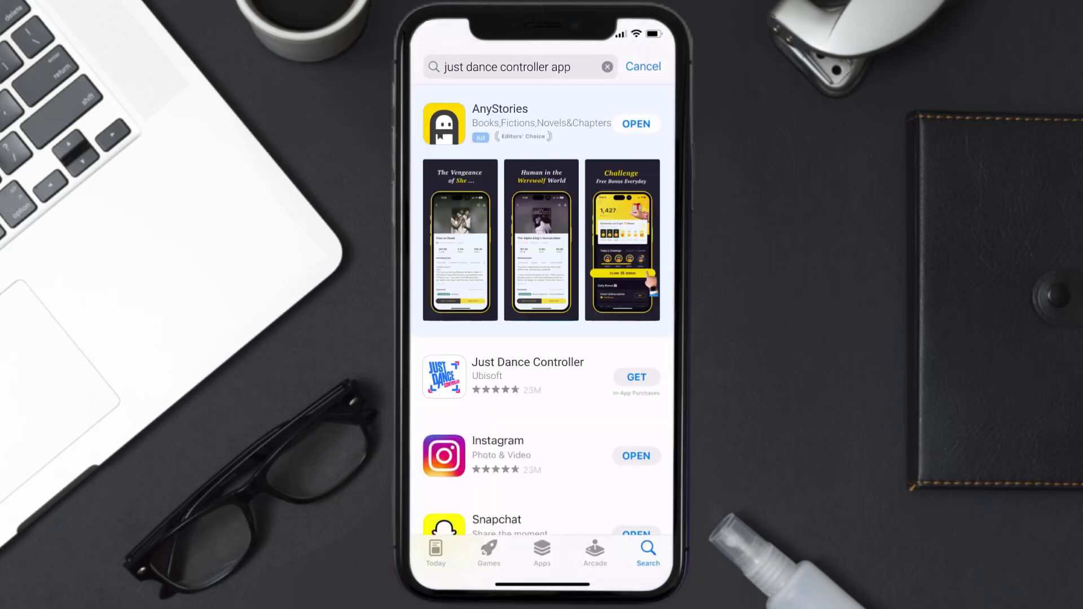
left_click(636, 377)
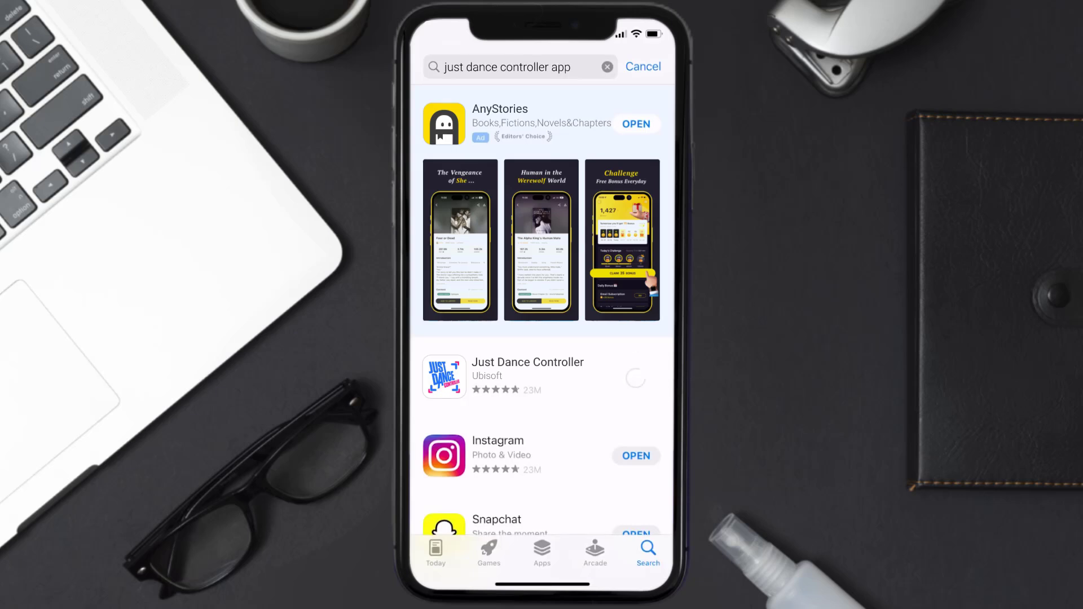